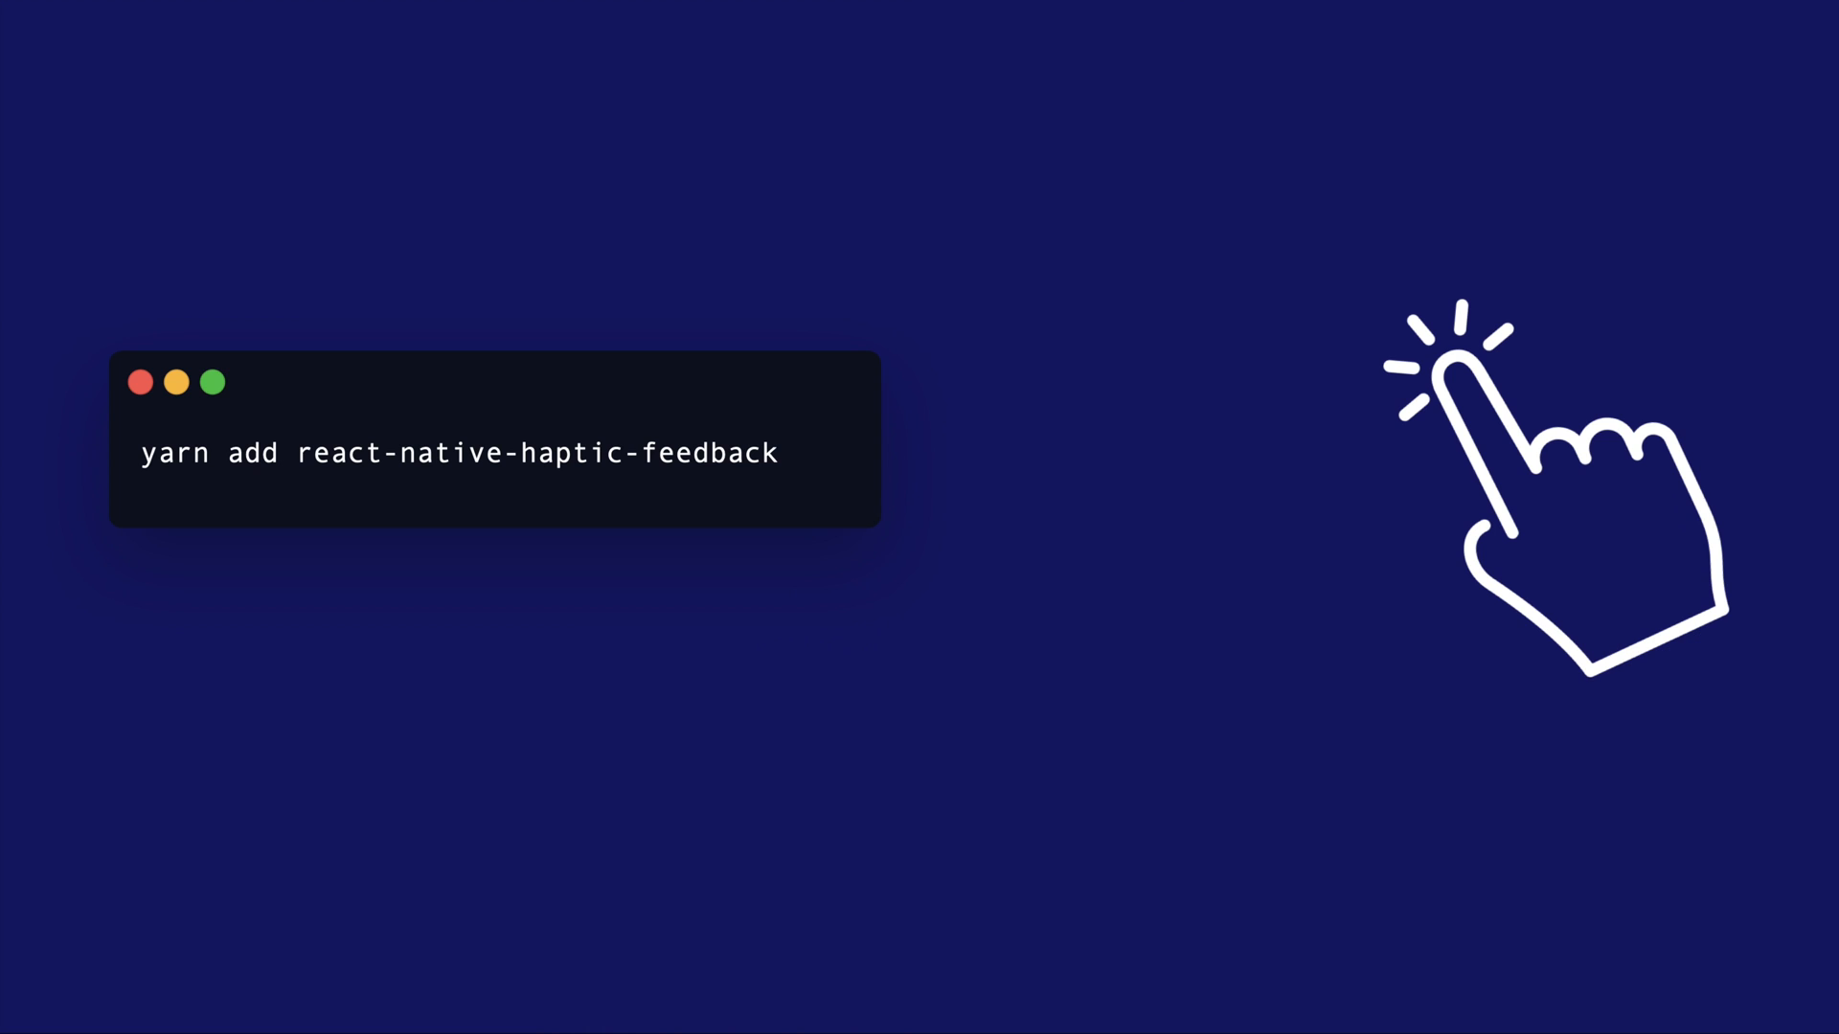
text(cd ios && pod install)
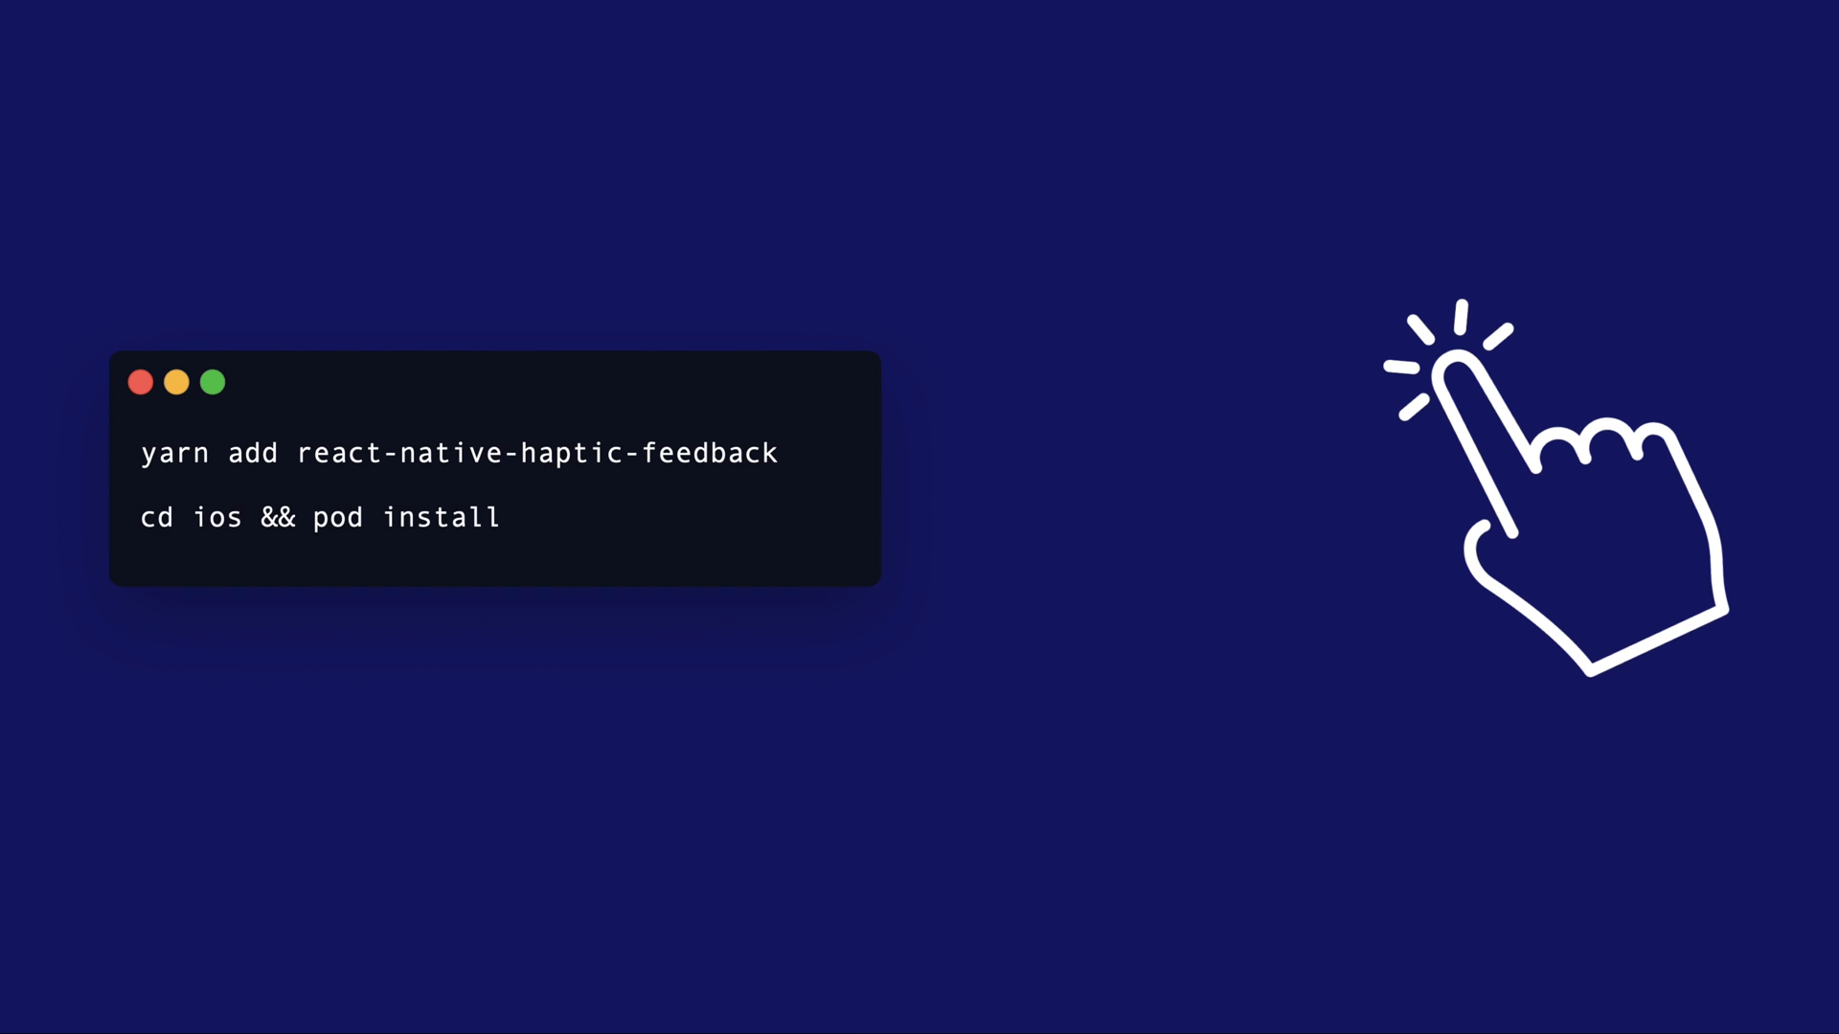